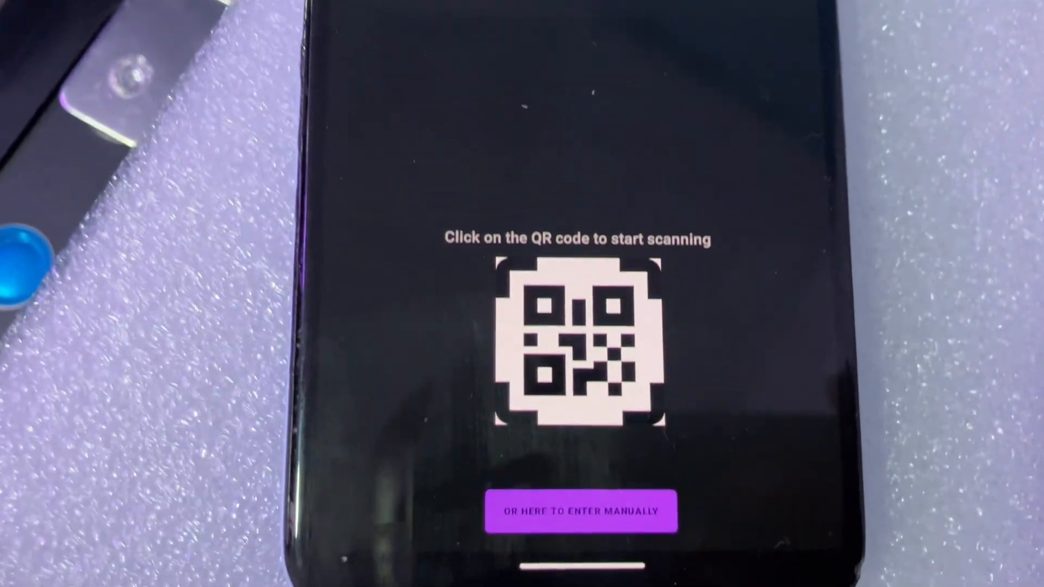
Step: Scan the cell's QR code to decode the EVE Power LF100L 100Ah cell details
click(585, 340)
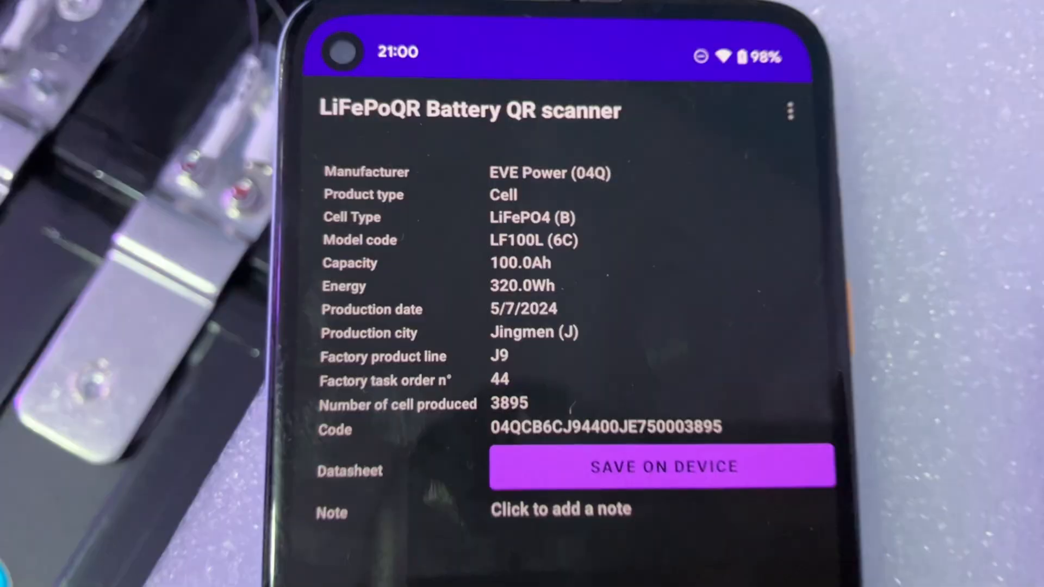